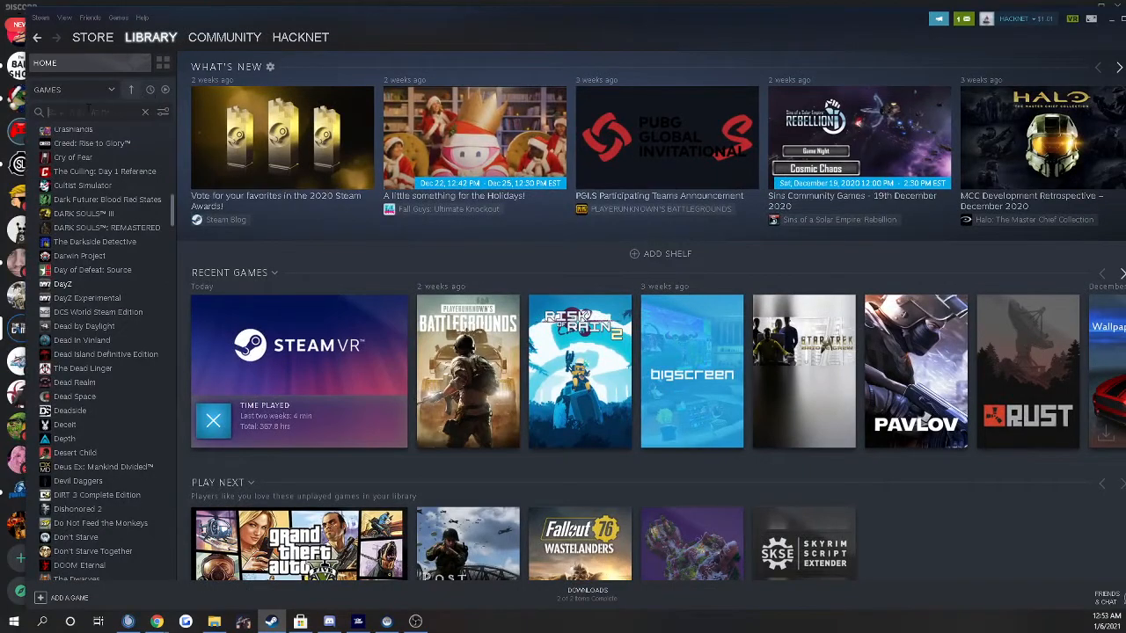
Filter the Steam library search to 'ste' so SteamVR appears
{"action": "type", "text": "st"}
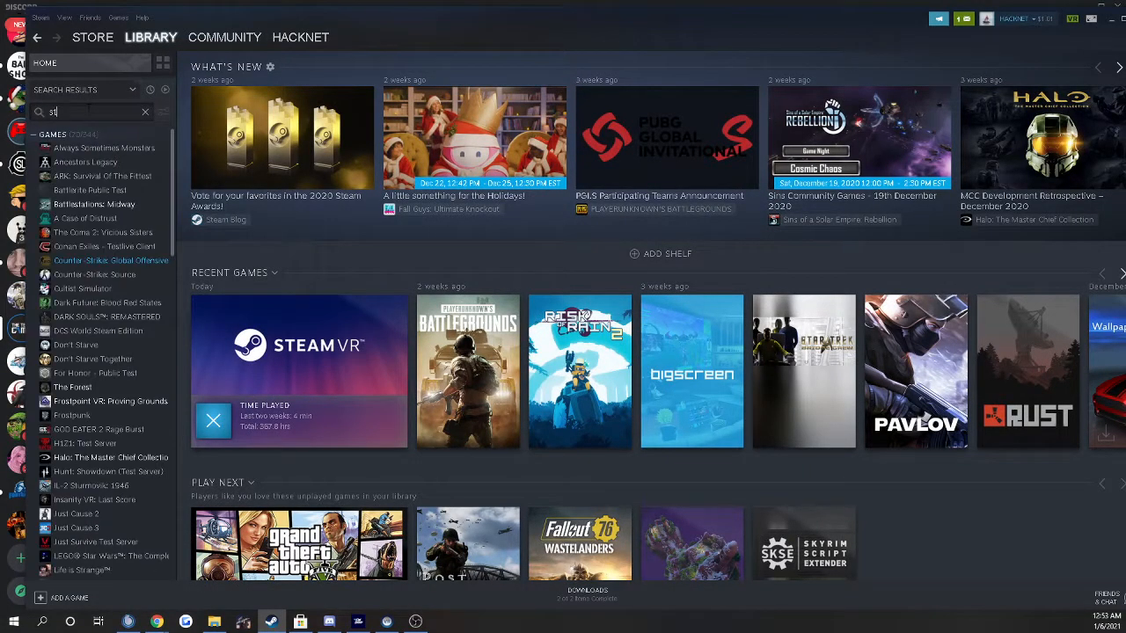
{"action": "type", "text": "e"}
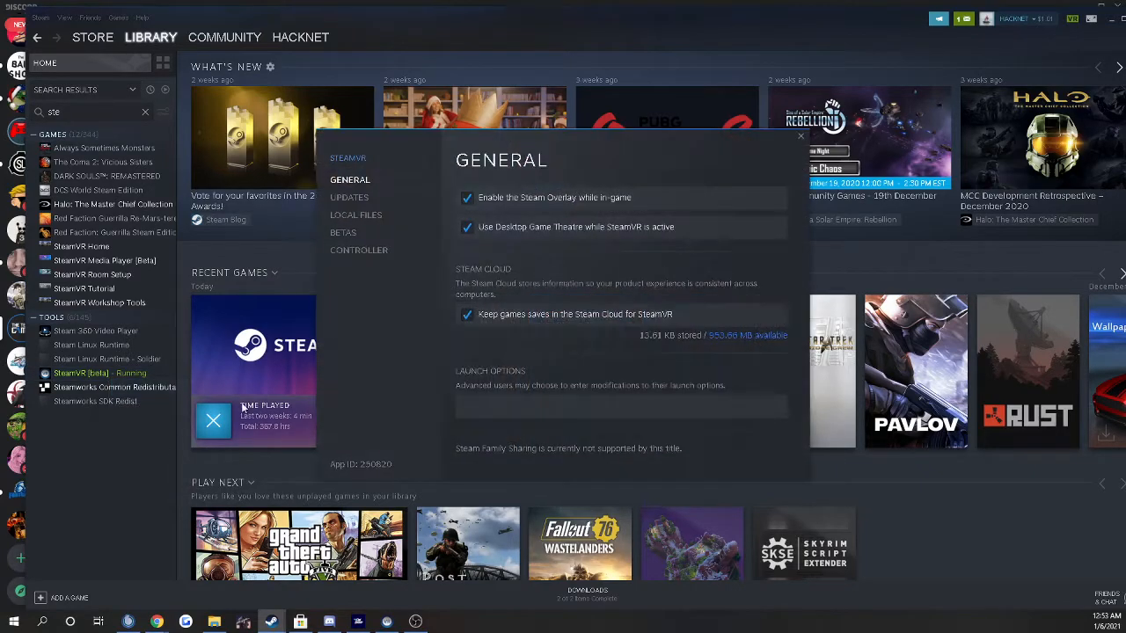
Opt SteamVR into the 'beta - SteamVR Beta Update' branch on its Betas page
{"action": "left_click", "coordinate": [342, 232]}
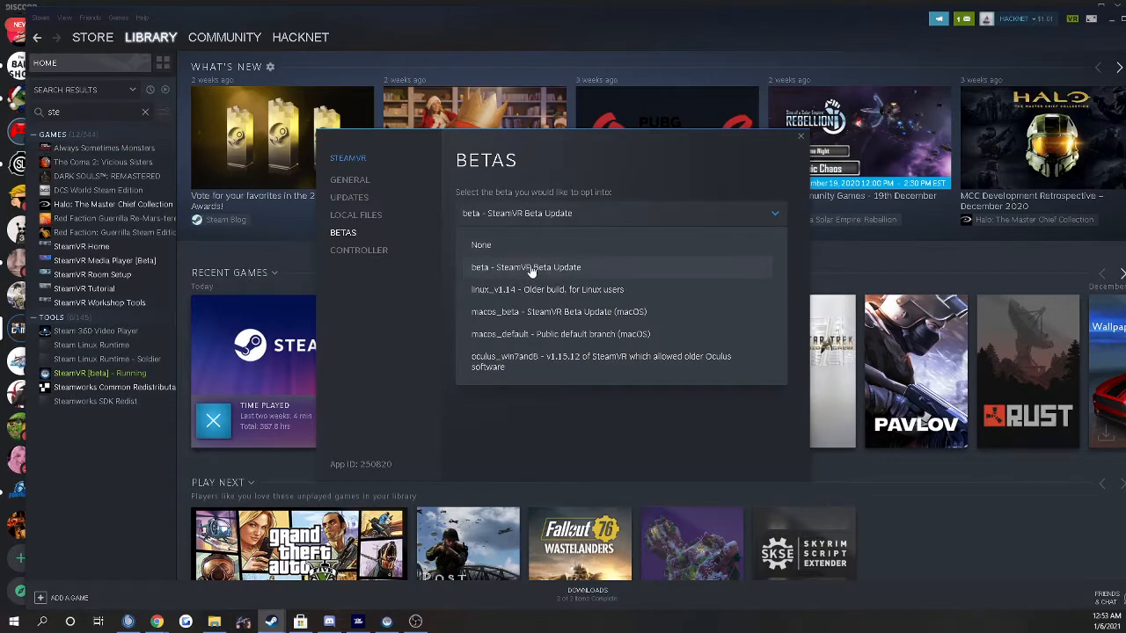
{"action": "left_click", "coordinate": [525, 267]}
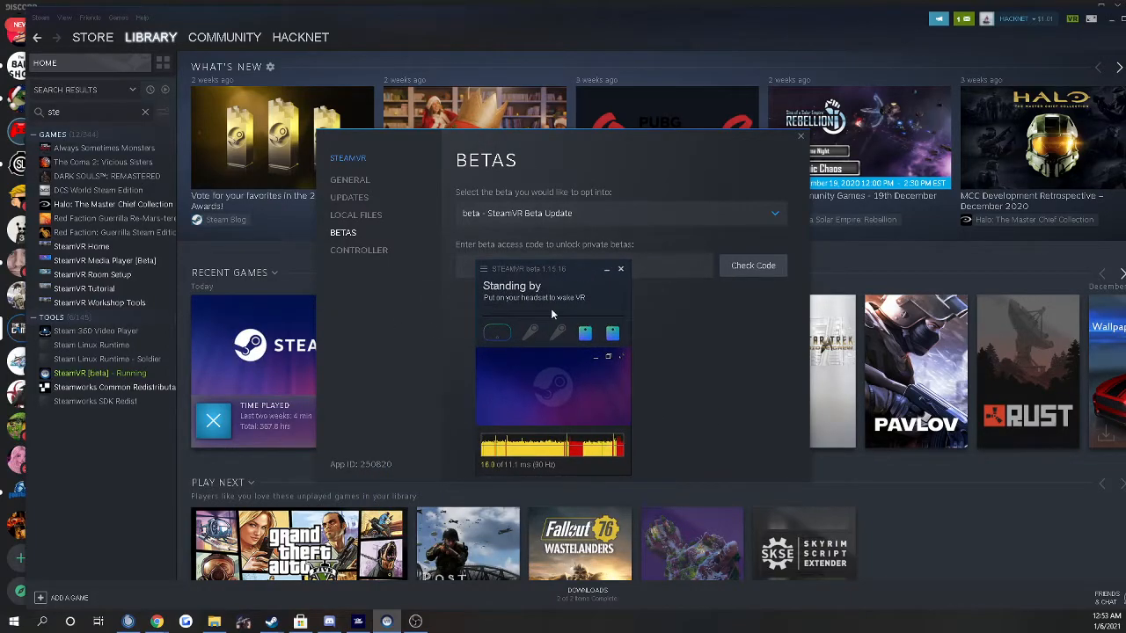
{"action": "mouse_move", "coordinate": [410, 391]}
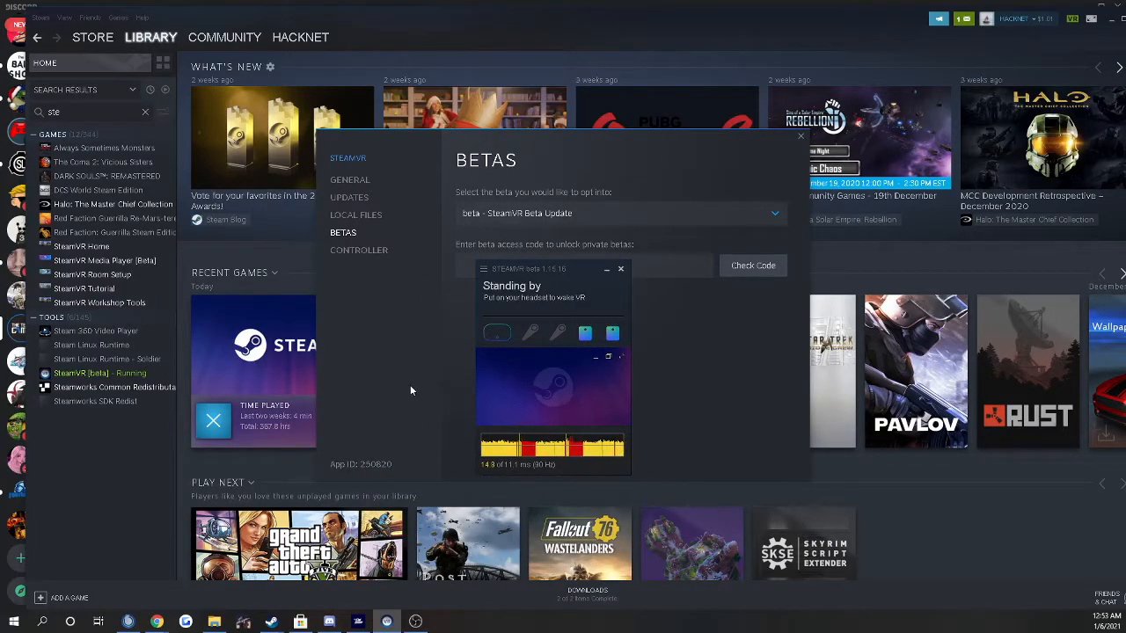